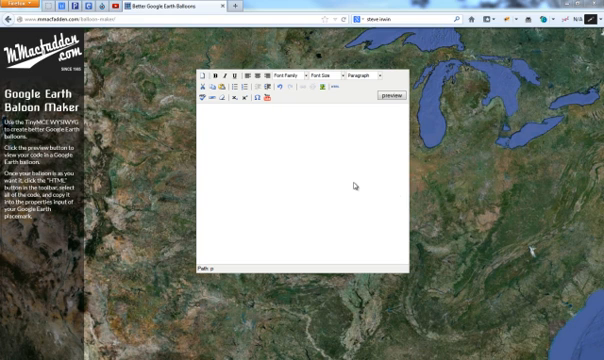
{"action": "mouse_move", "coordinate": [348, 184]}
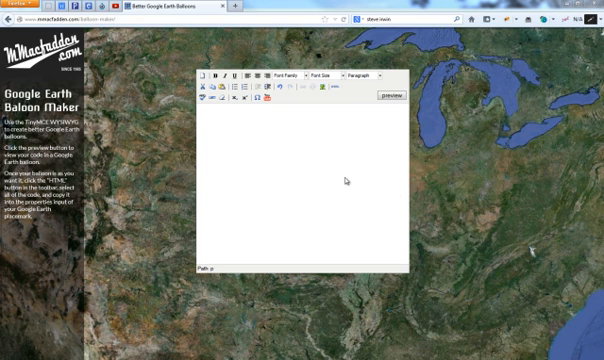
{"action": "mouse_move", "coordinate": [280, 136]}
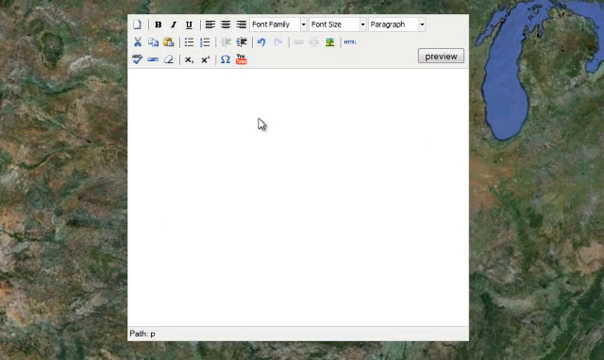
{"action": "mouse_move", "coordinate": [260, 122]}
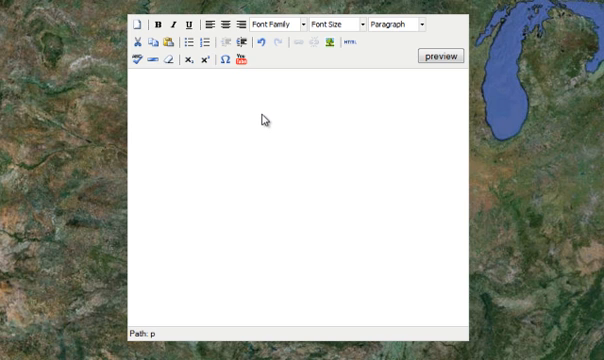
{"action": "mouse_move", "coordinate": [264, 118]}
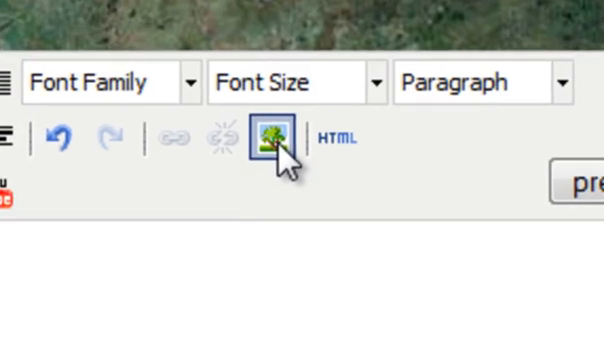
Insert an image from a web URL, top-aligned, with its width set to 500
{"action": "left_click", "coordinate": [260, 142]}
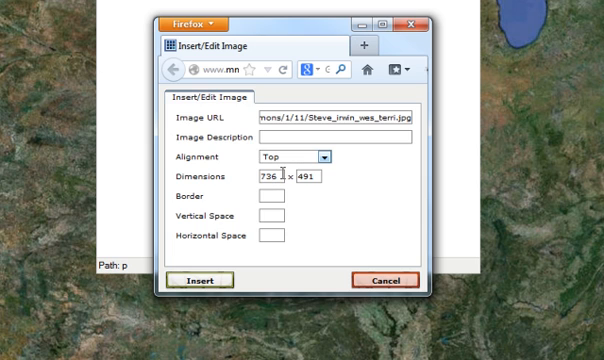
{"action": "double_click", "coordinate": [268, 178]}
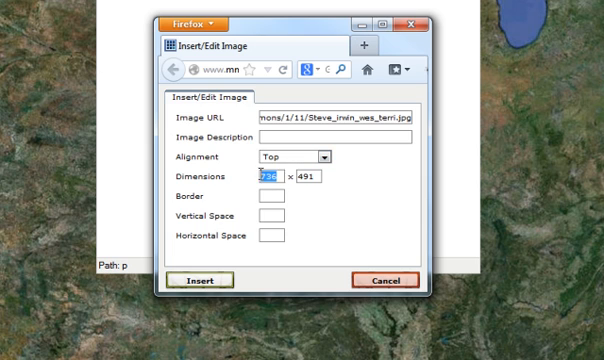
{"action": "mouse_move", "coordinate": [256, 184]}
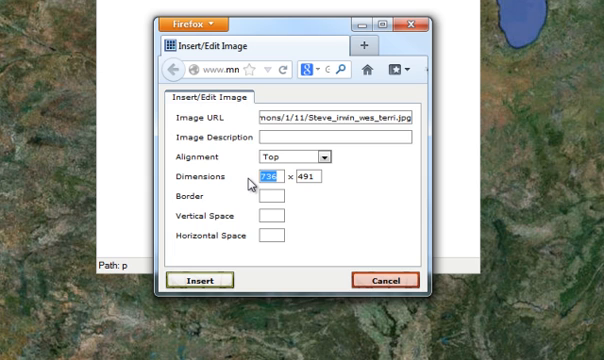
{"action": "type", "text": "500"}
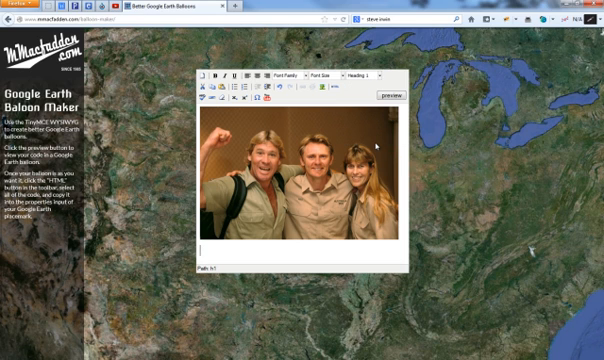
Add the heading 'Title' below the photo and start the body text 'I am'
{"action": "type", "text": "Title"}
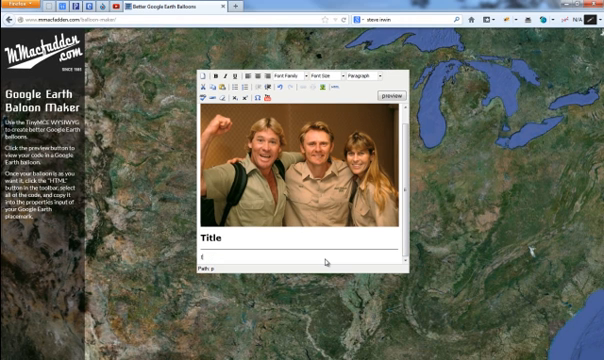
{"action": "type", "text": "I am"}
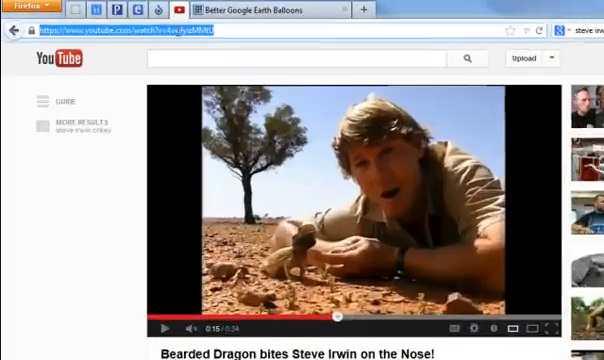
Copy the Bearded Dragon video's URL from the YouTube address bar
{"action": "right_click", "coordinate": [160, 46]}
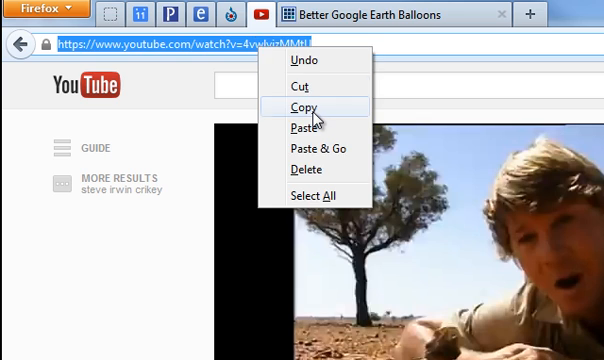
{"action": "left_click", "coordinate": [400, 12]}
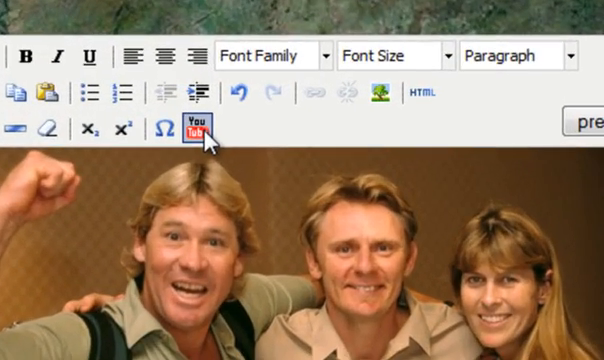
Embed the copied YouTube video in the balloon via the video-insert dialog
{"action": "left_click", "coordinate": [196, 128]}
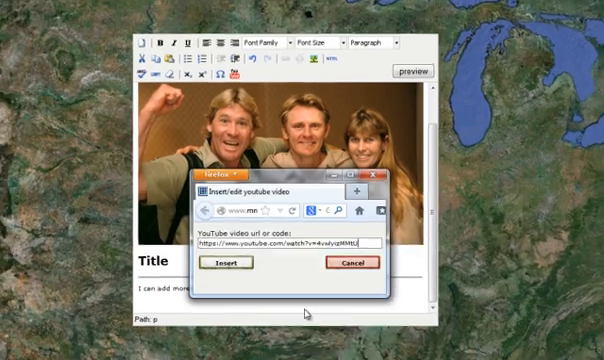
{"action": "left_click", "coordinate": [226, 264]}
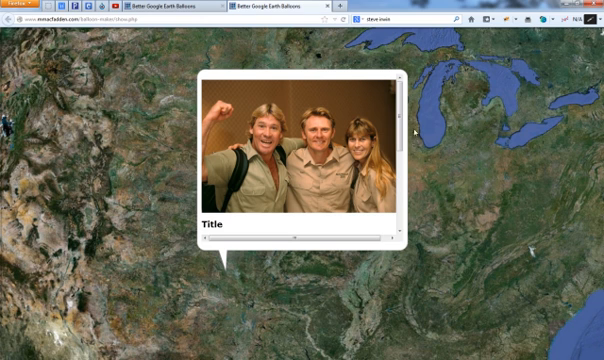
Show the balloon's HTML source with the image and embedded video code
{"action": "scroll", "scroll_direction": "down", "scroll_amount": 3}
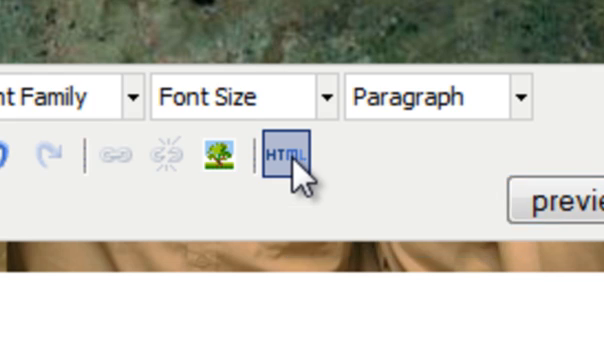
{"action": "left_click", "coordinate": [290, 156]}
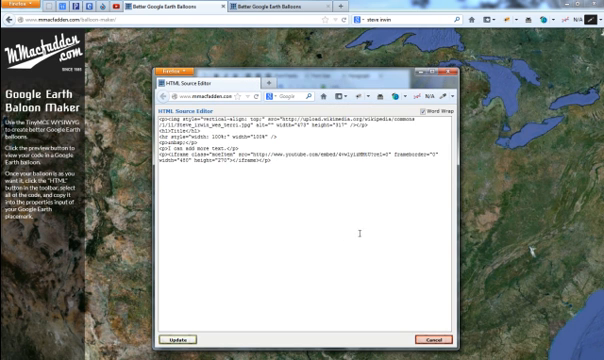